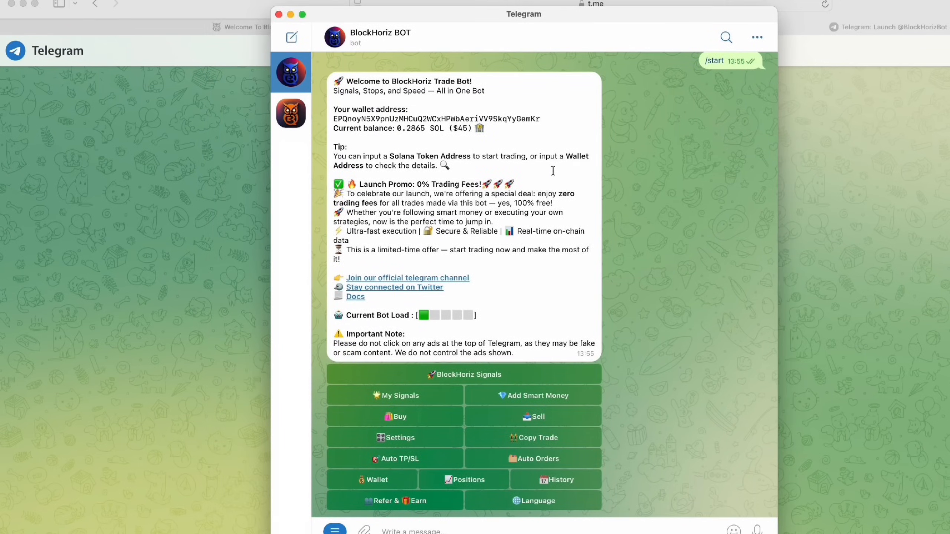
mouse_move(264, 366)
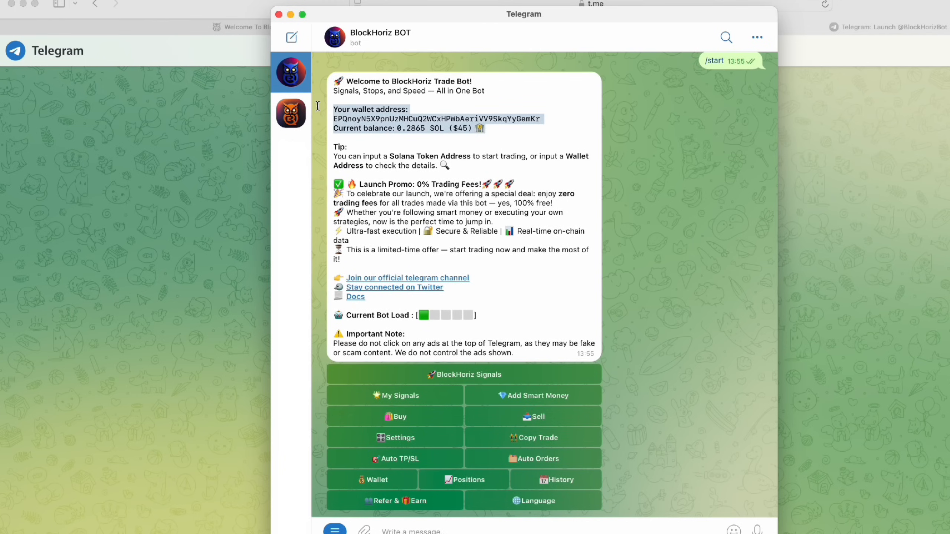
mouse_move(398, 133)
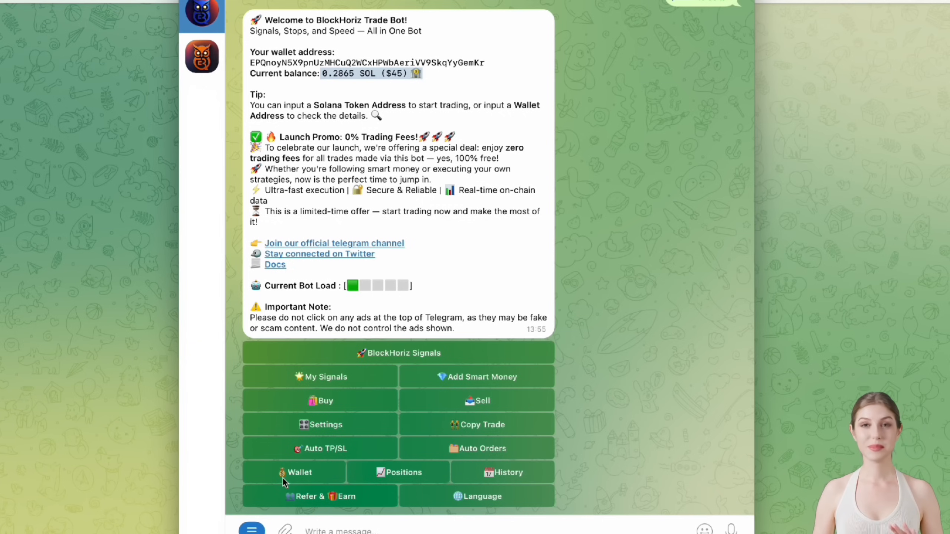
Step: Check the bot wallet balance, then start a new copy-trading task from the Copy Trade list
click(298, 472)
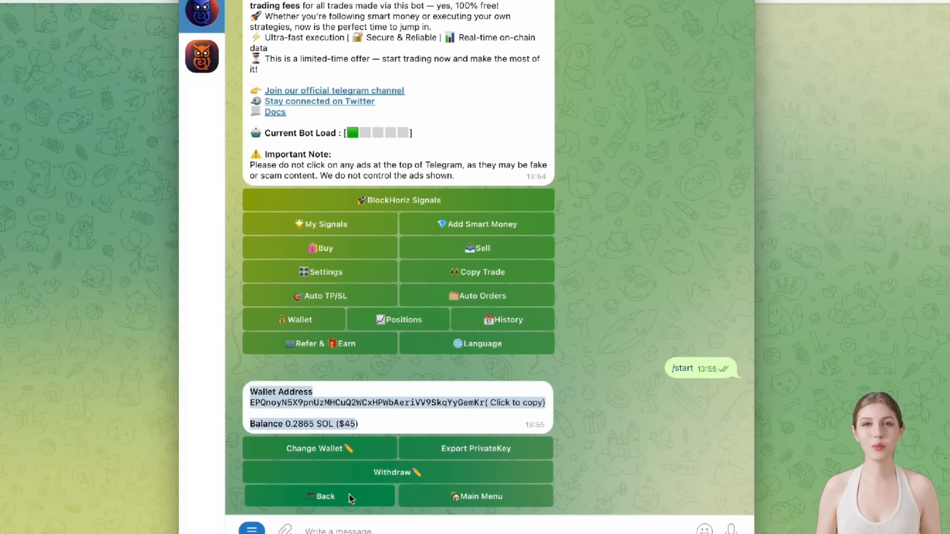
click(319, 496)
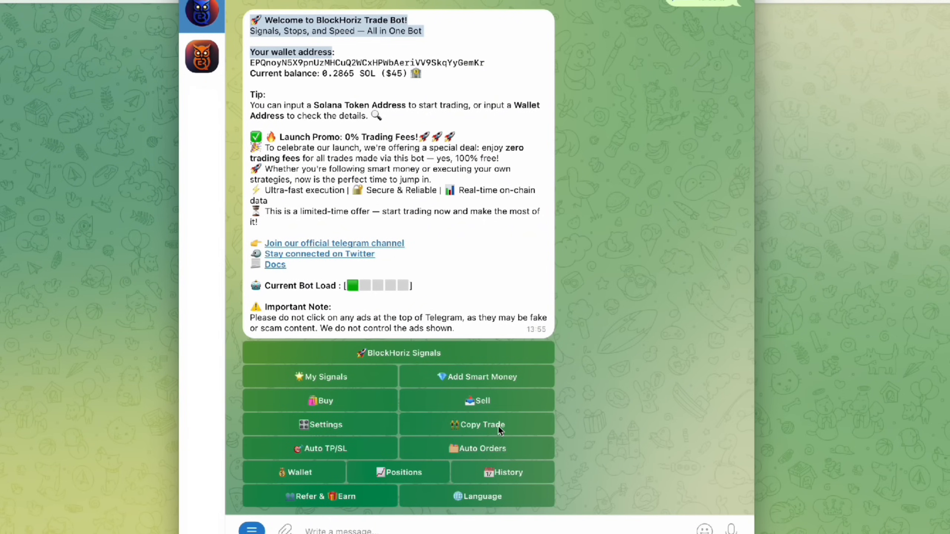
mouse_move(473, 435)
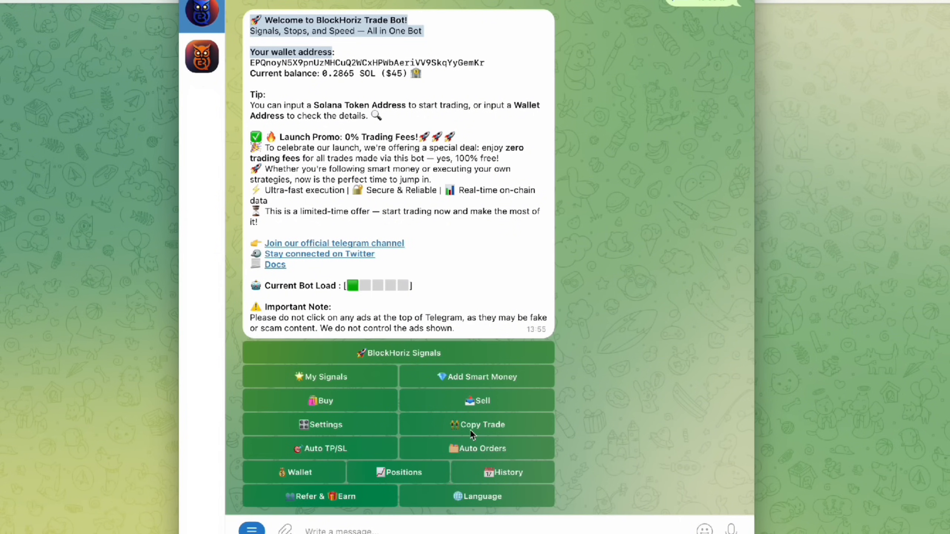
click(476, 424)
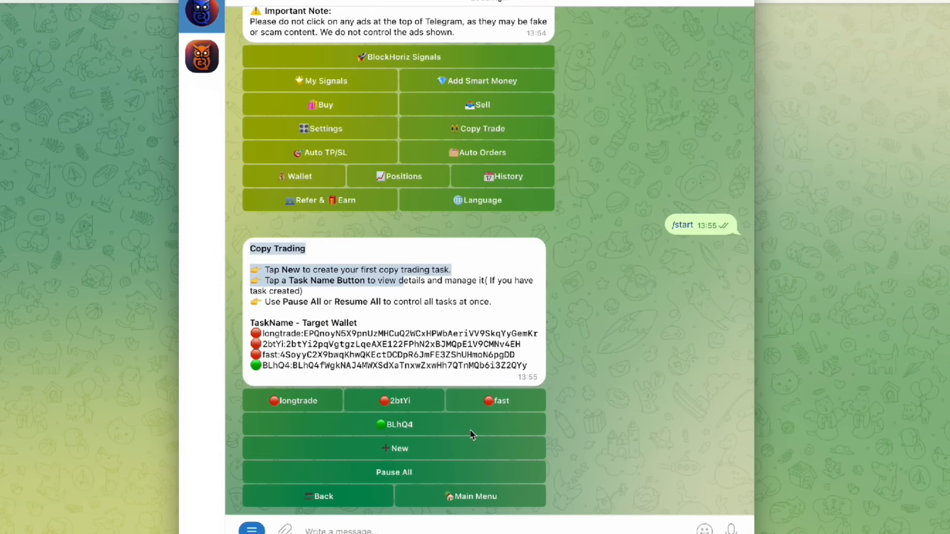
mouse_move(476, 362)
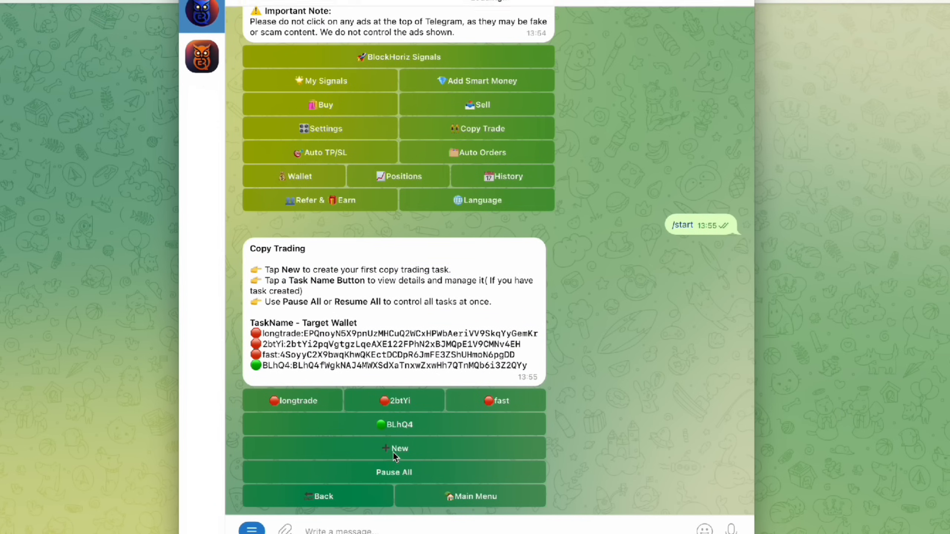
click(394, 448)
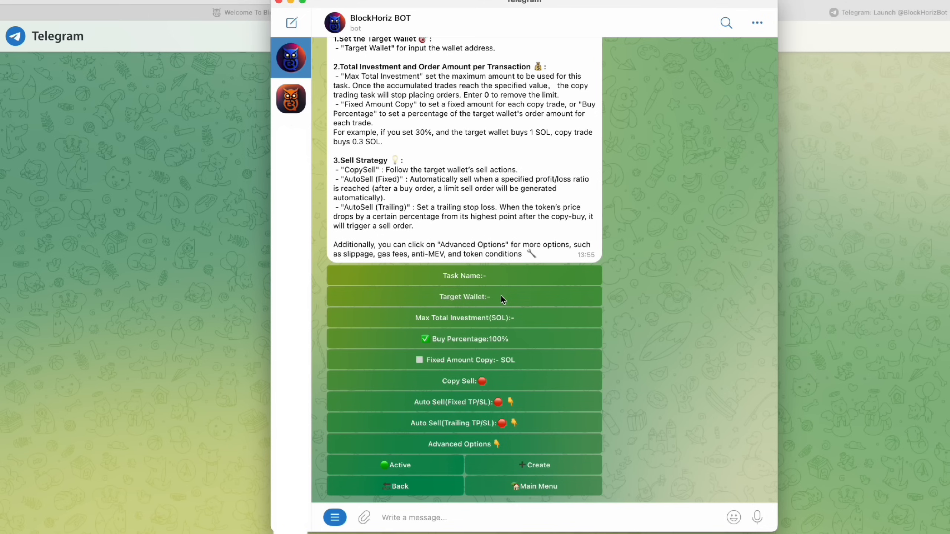
Step: Send the target wallet address so the task auto-names itself 9orav
click(464, 297)
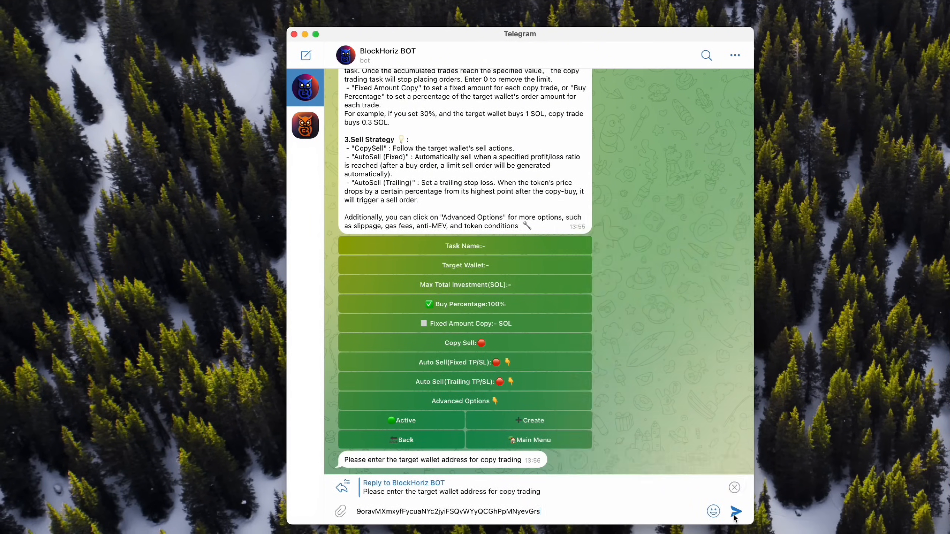
click(736, 512)
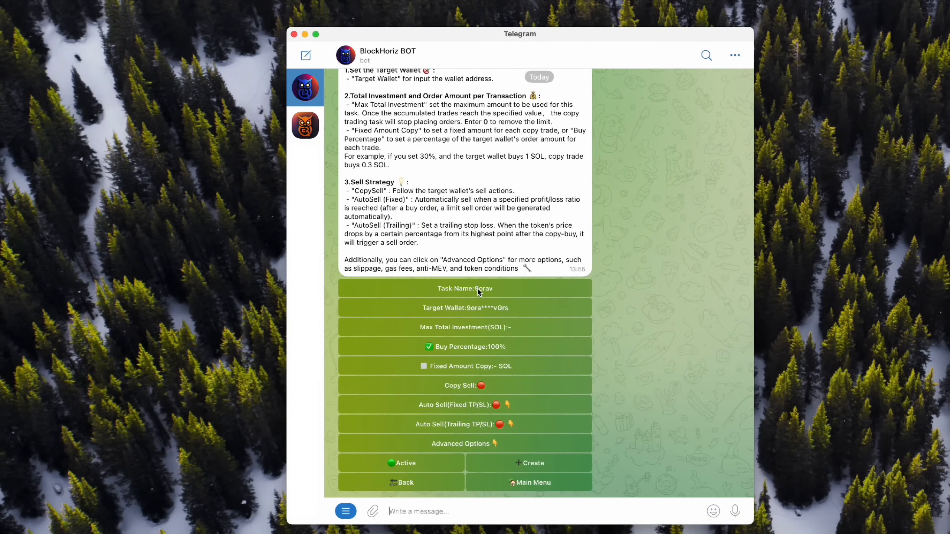
mouse_move(467, 354)
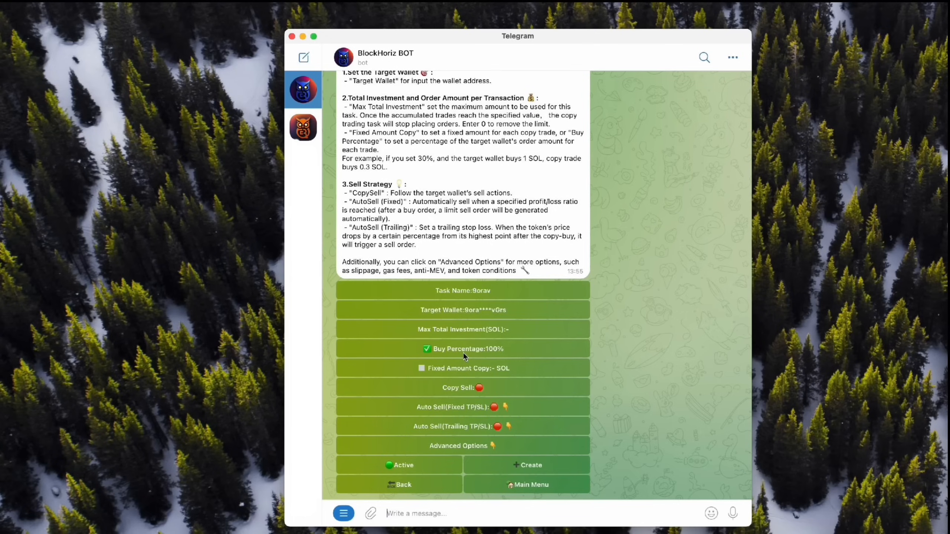
mouse_move(450, 365)
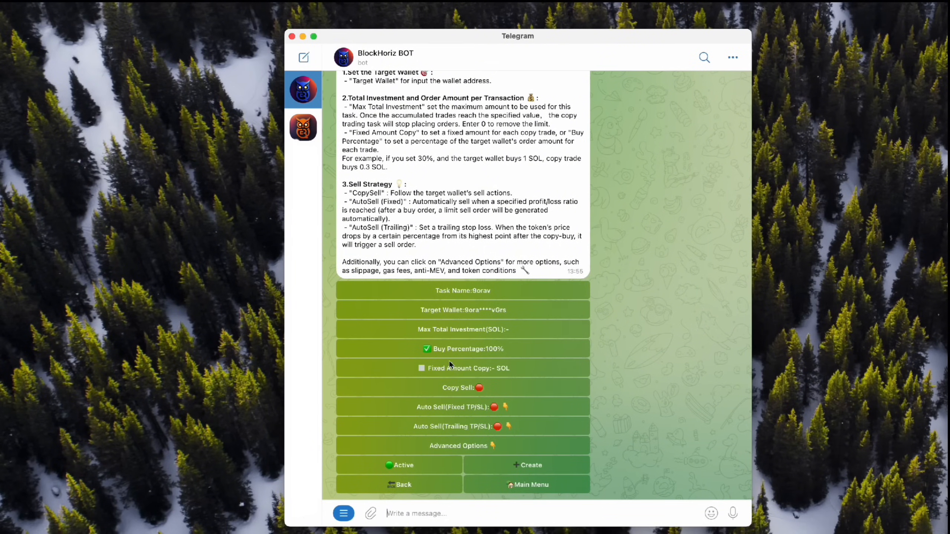
Step: Use a fixed 0.1 SOL buy per trade and enable Copy Sell
click(462, 368)
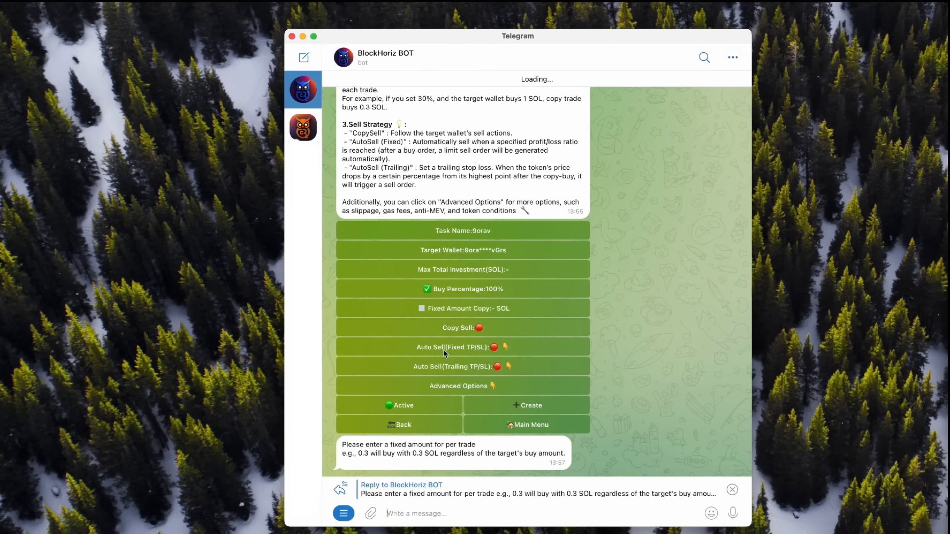
text(0)
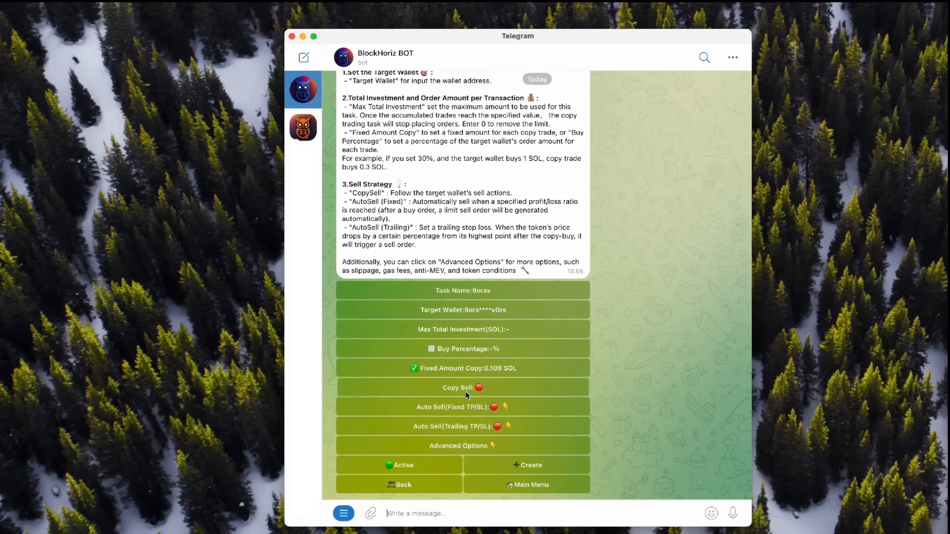
click(463, 388)
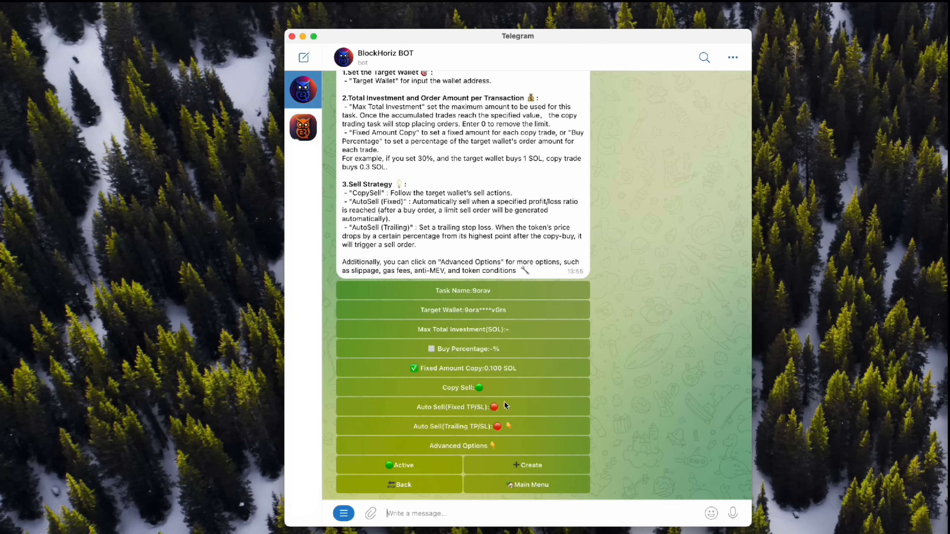
mouse_move(496, 389)
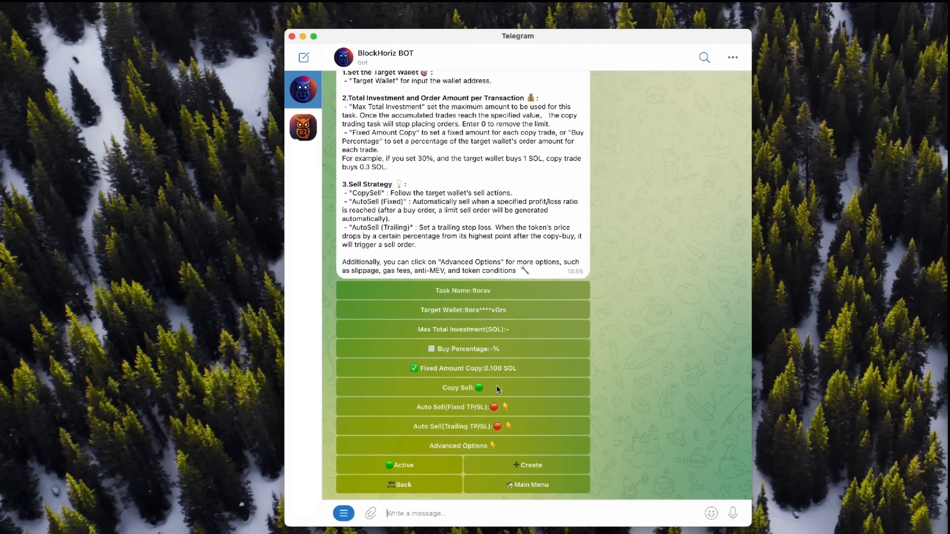
mouse_move(371, 435)
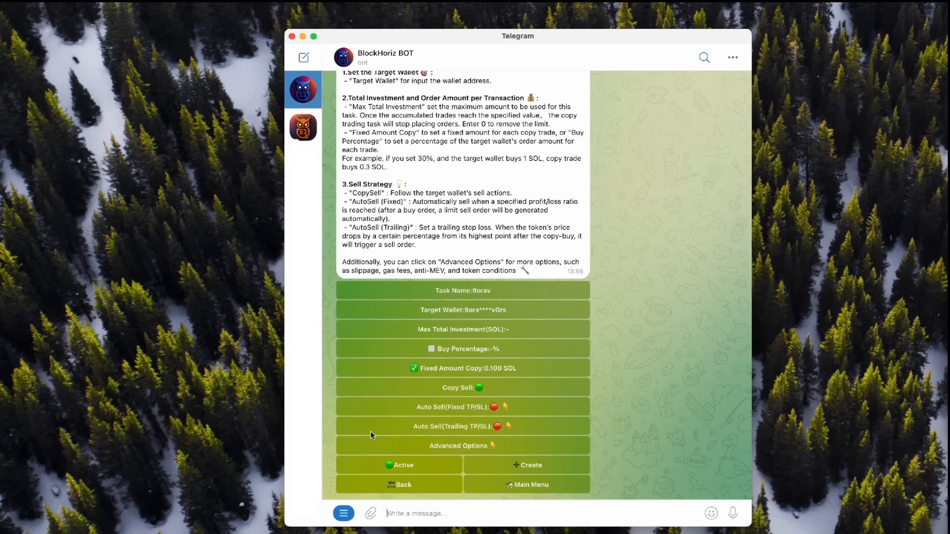
mouse_move(439, 407)
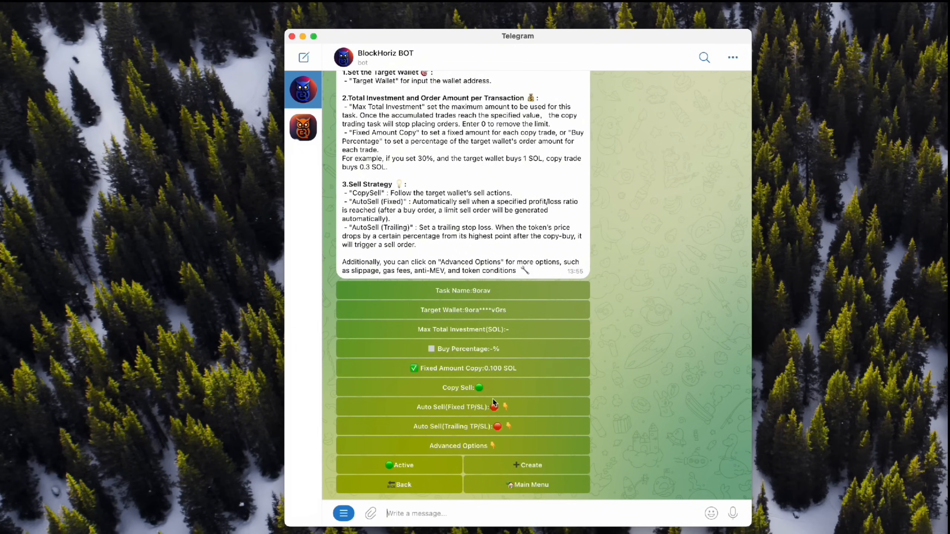
mouse_move(449, 417)
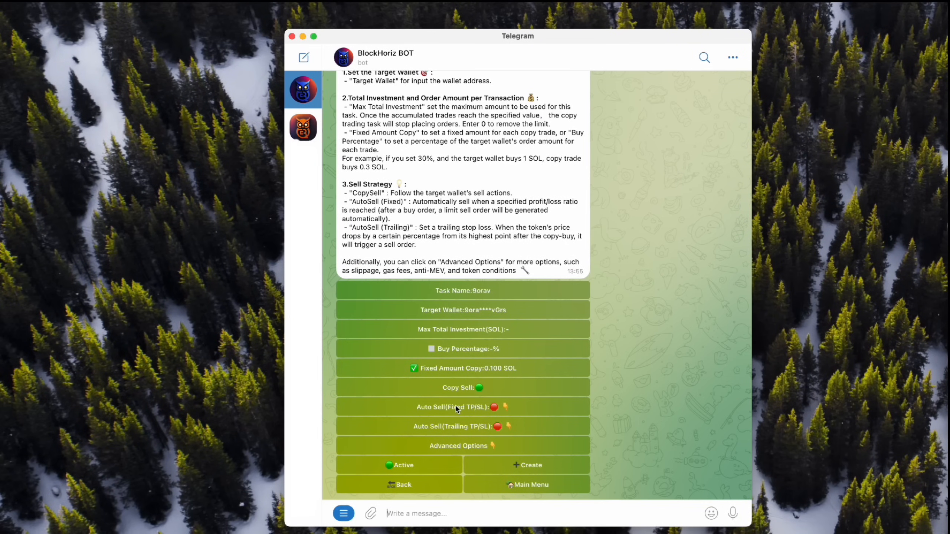
Step: Add fixed TP/SL rules selling 100% at 80% profit (80,100) and at 40% loss (-40,100)
click(462, 407)
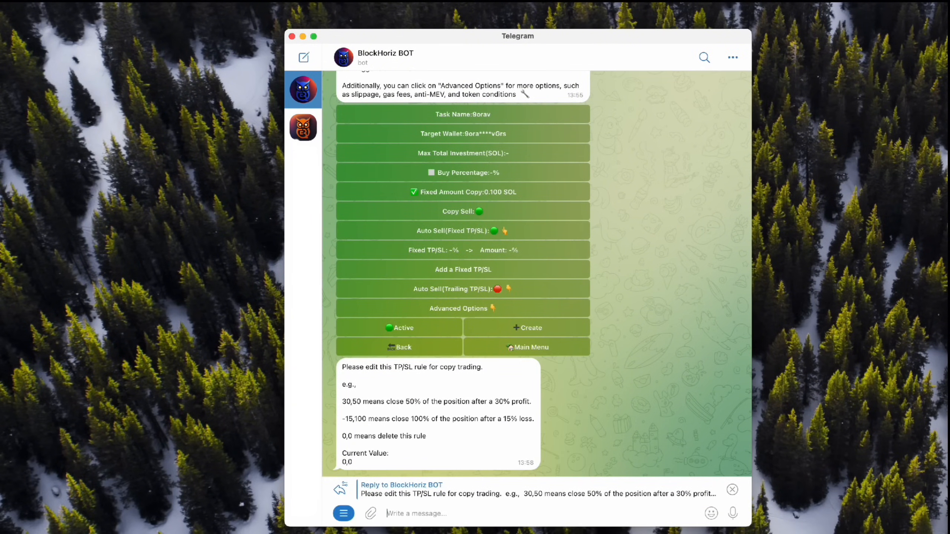
text(80,100)
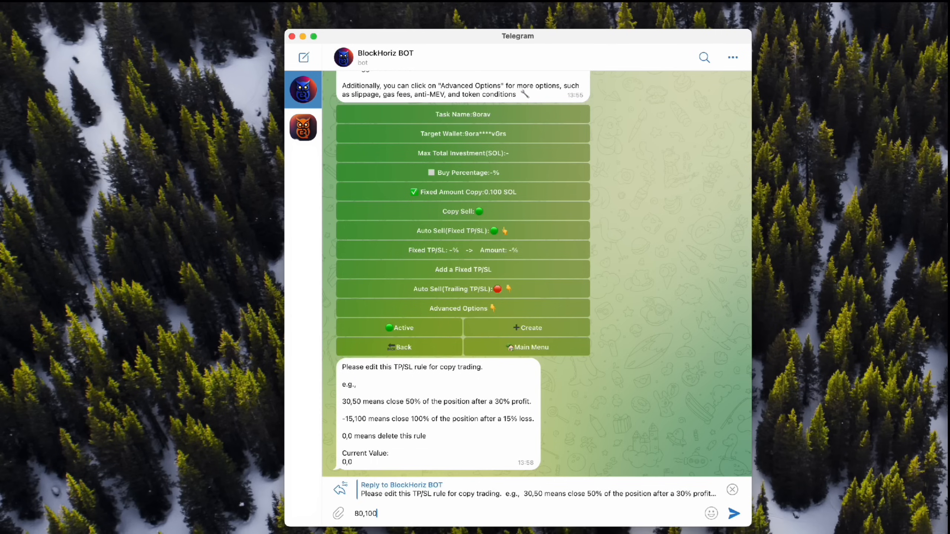
click(734, 513)
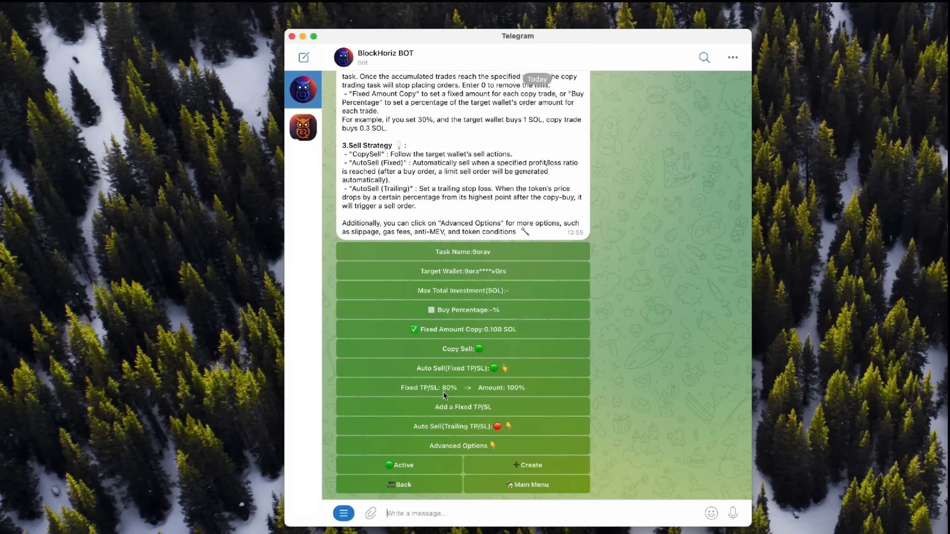
mouse_move(491, 412)
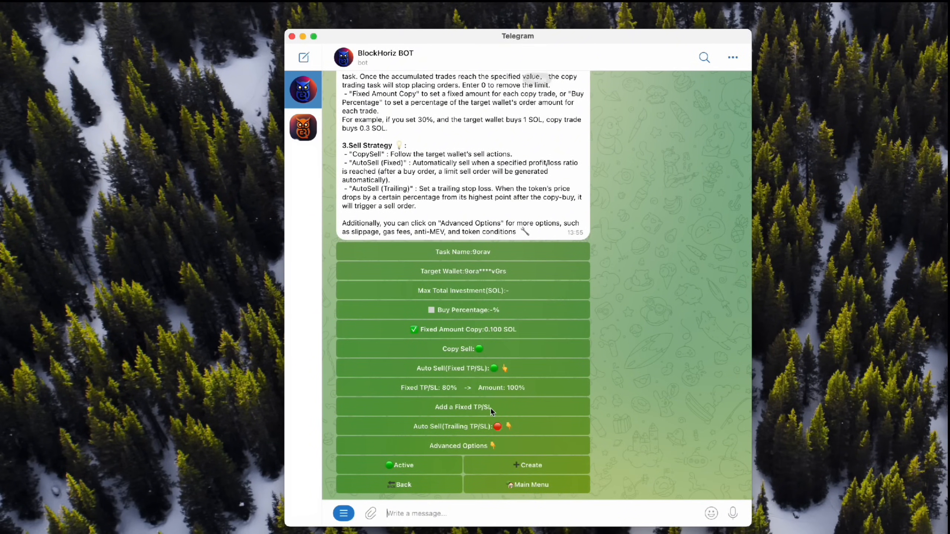
click(463, 407)
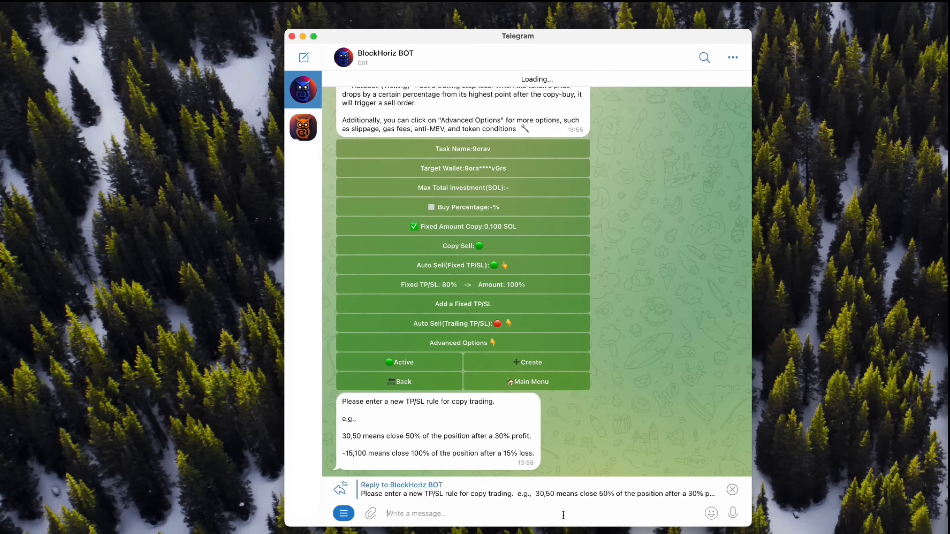
text(4)
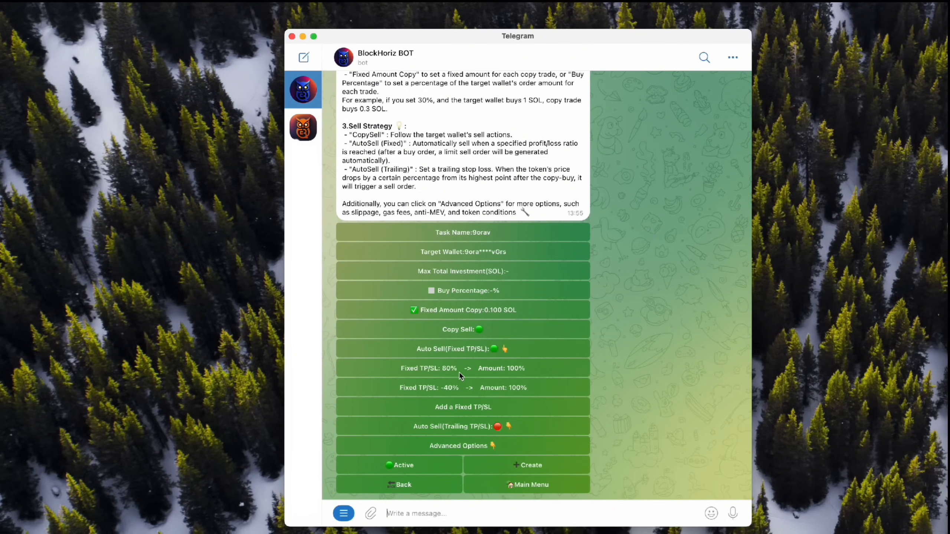
Step: Toggle trailing TP/SL on and back off, then create the 9orav task
click(463, 426)
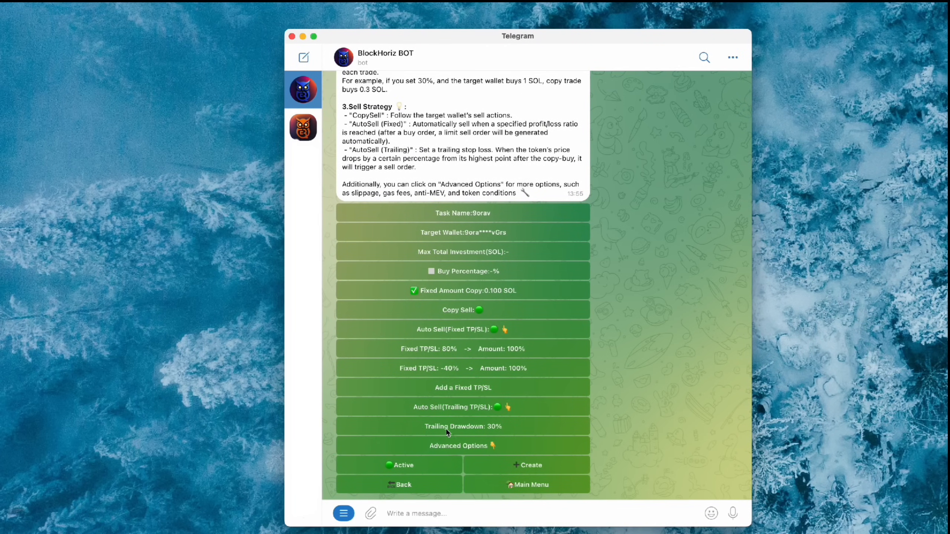
mouse_move(468, 439)
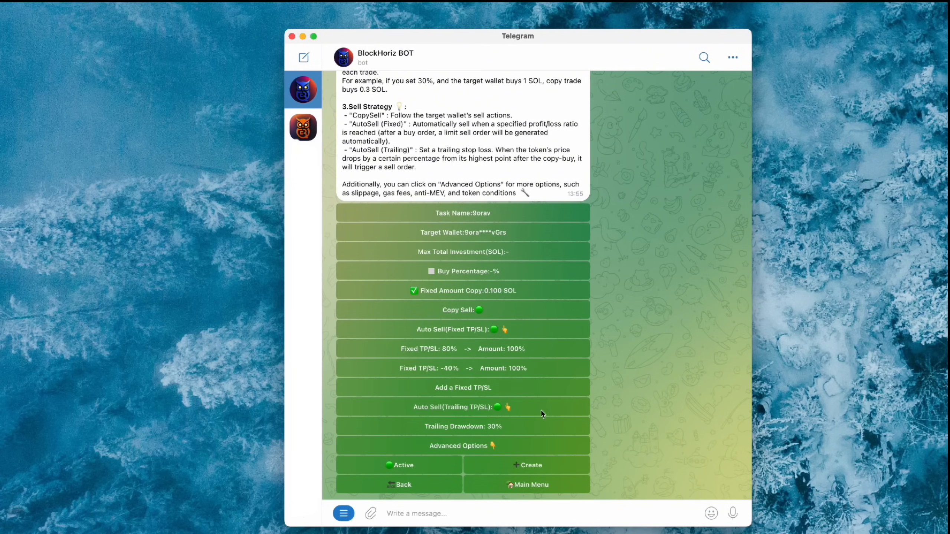
mouse_move(473, 416)
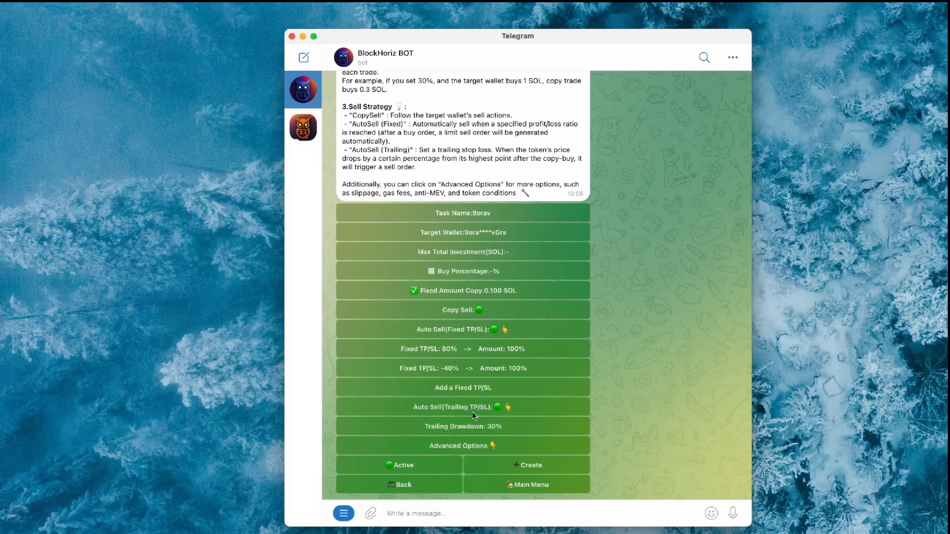
mouse_move(492, 413)
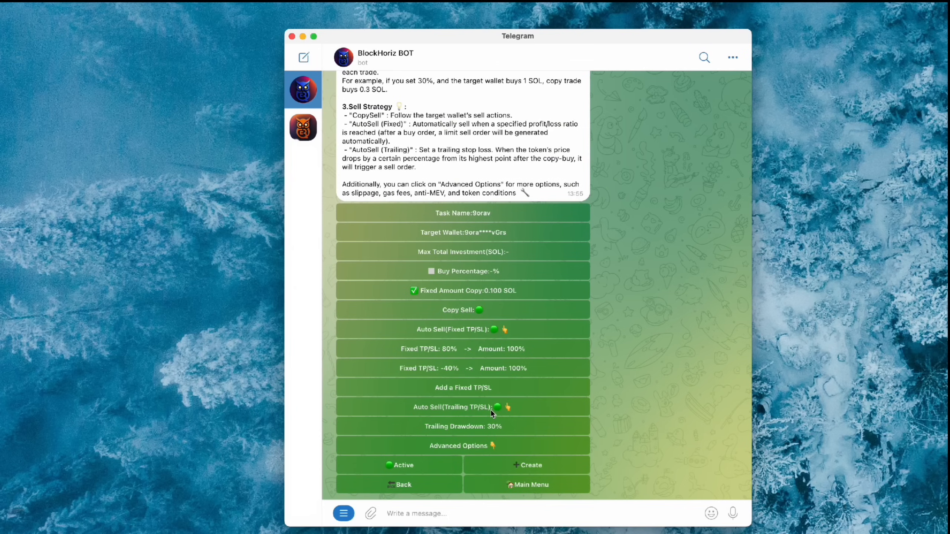
mouse_move(484, 419)
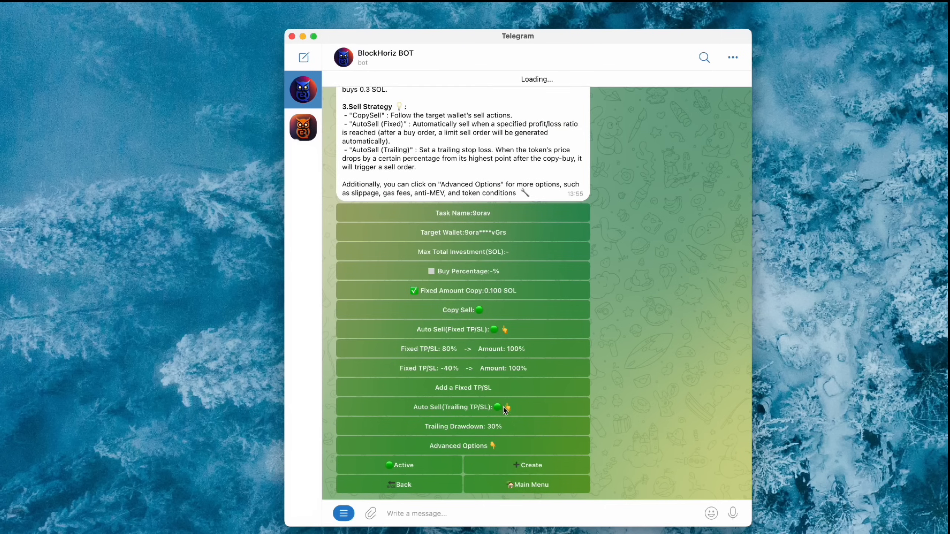
click(499, 407)
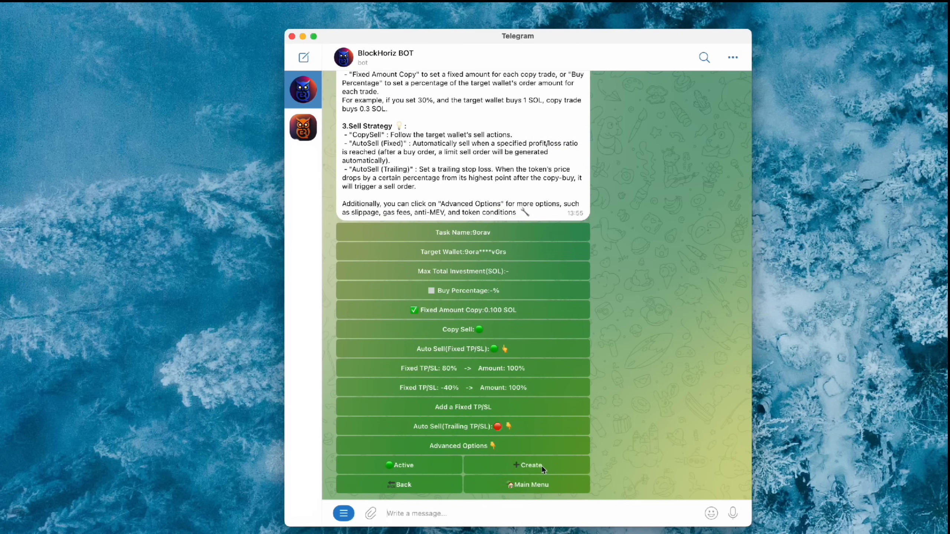
click(527, 465)
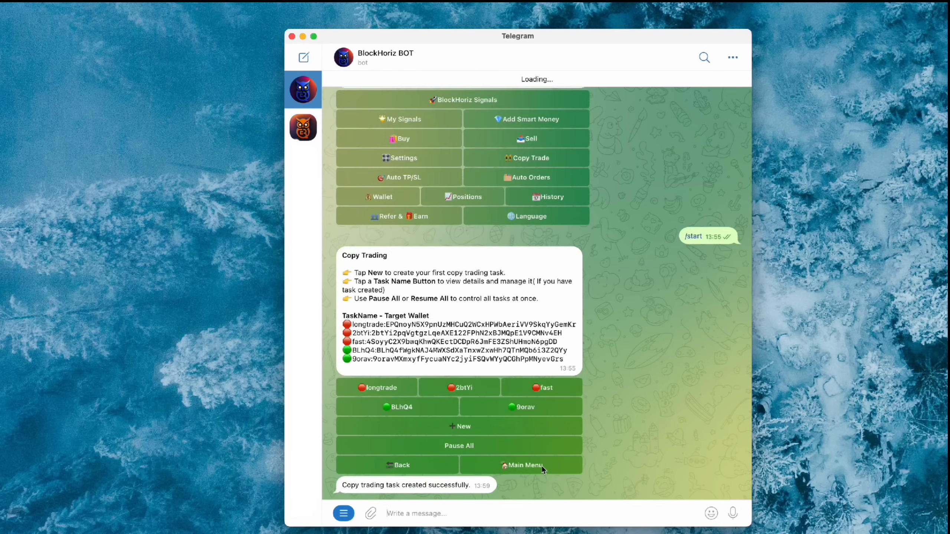
mouse_move(526, 417)
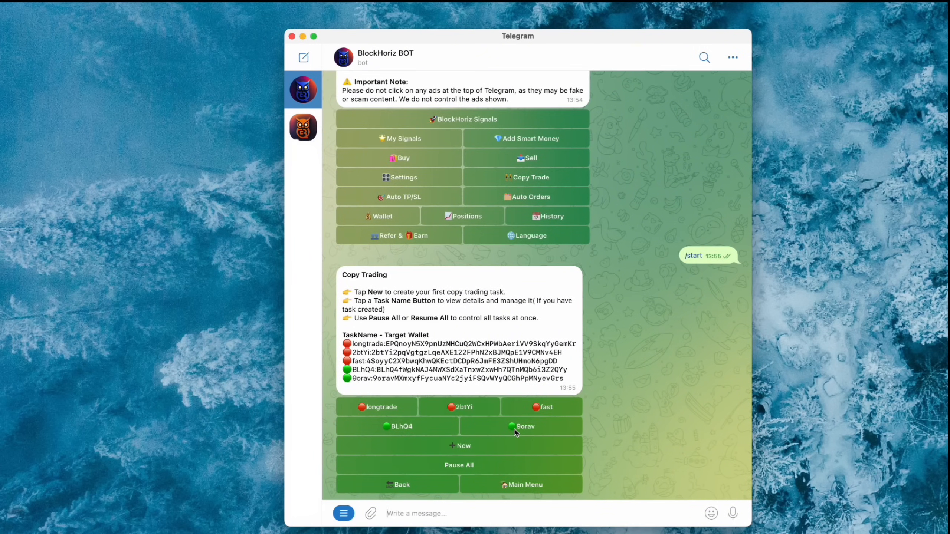
Step: In the 9orav task details, switch Duplicate Buys off
click(524, 427)
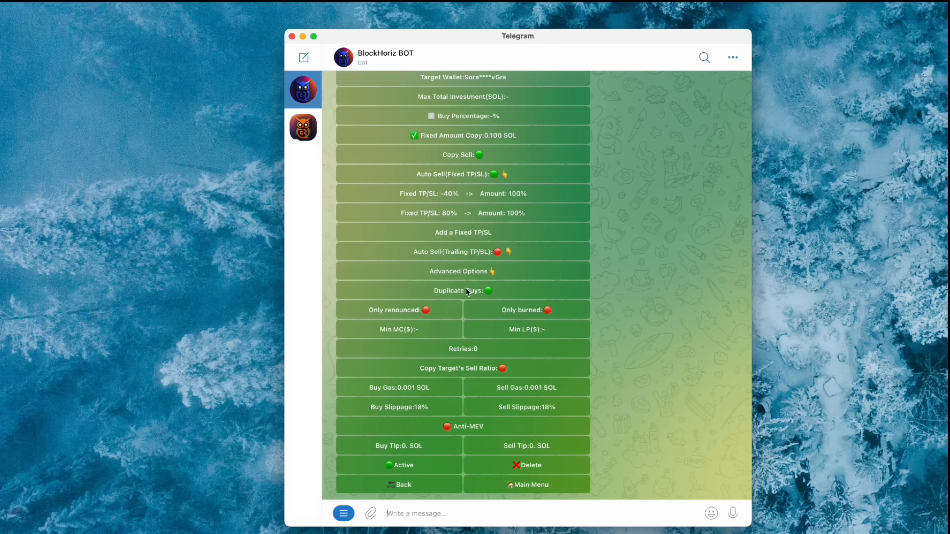
mouse_move(530, 302)
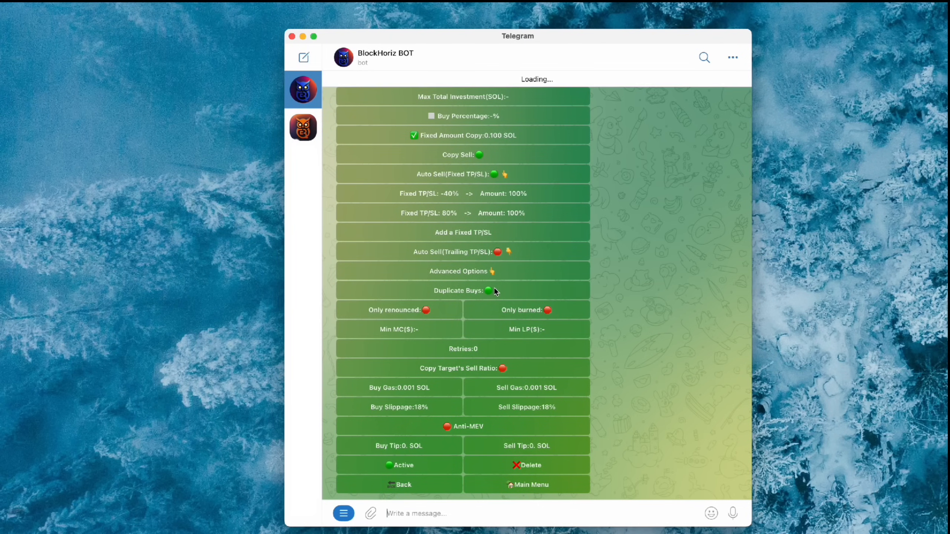
click(463, 291)
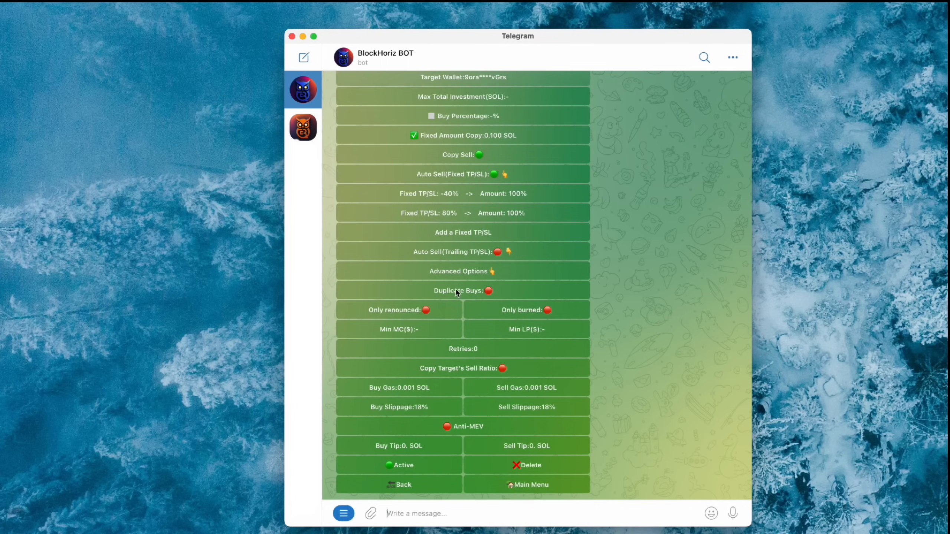
mouse_move(426, 313)
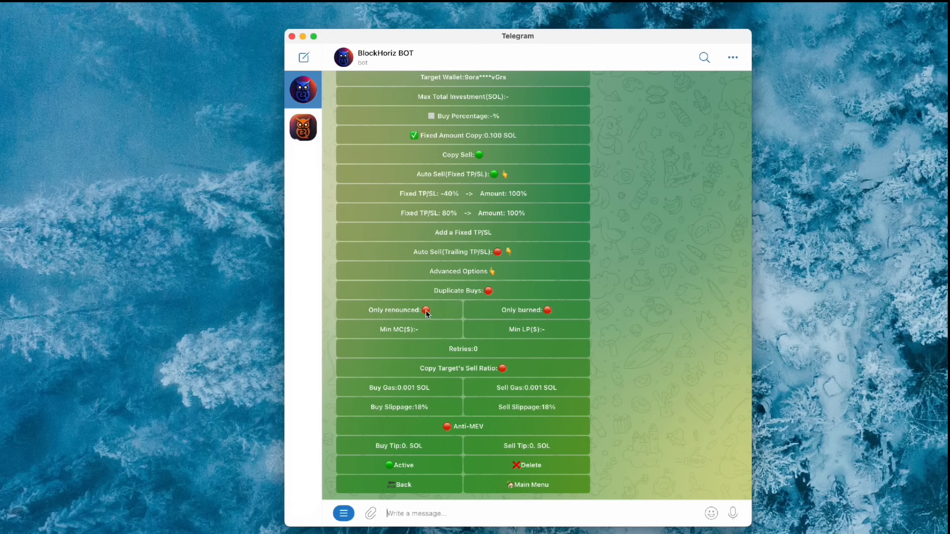
mouse_move(374, 318)
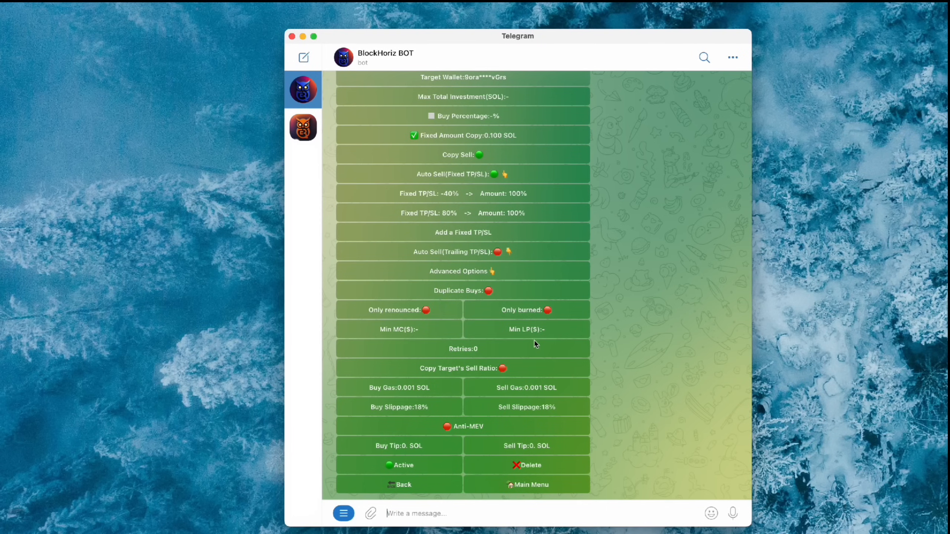
mouse_move(534, 340)
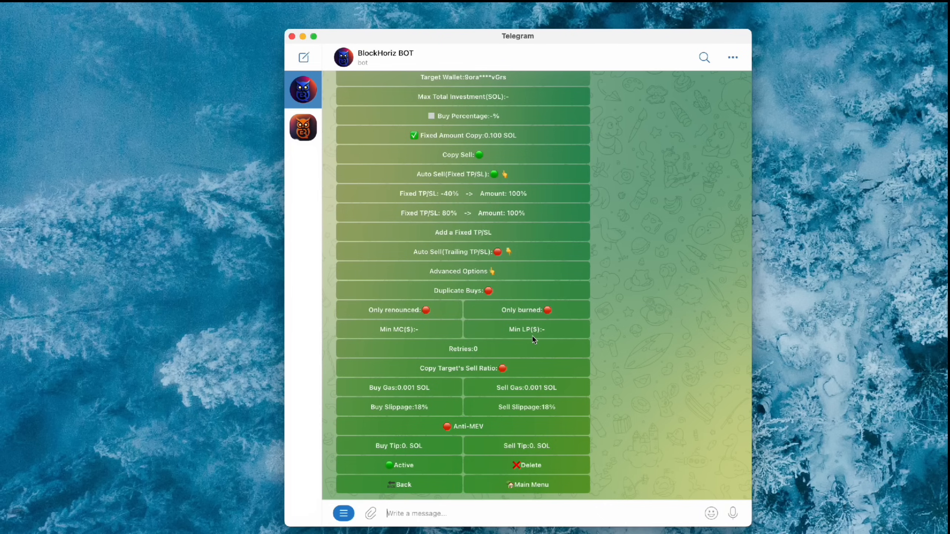
mouse_move(462, 356)
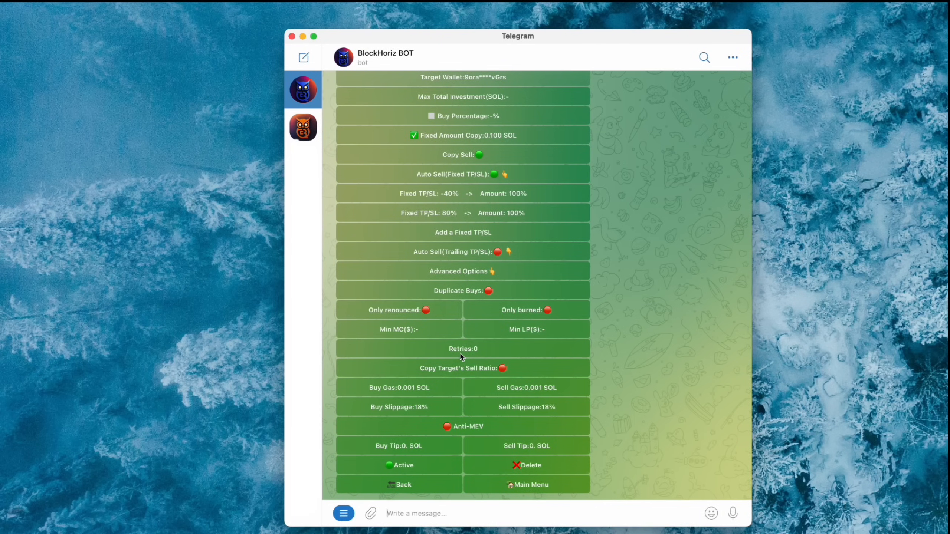
mouse_move(467, 356)
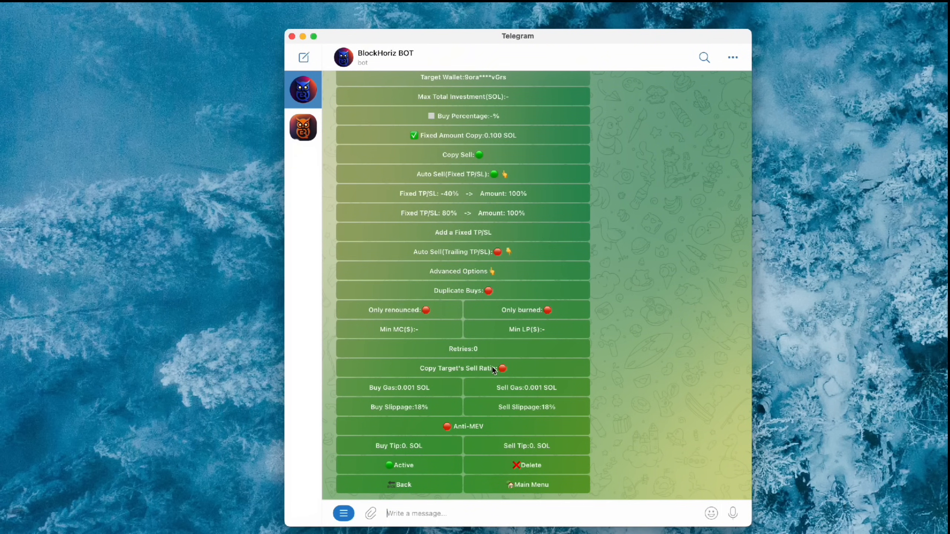
mouse_move(491, 372)
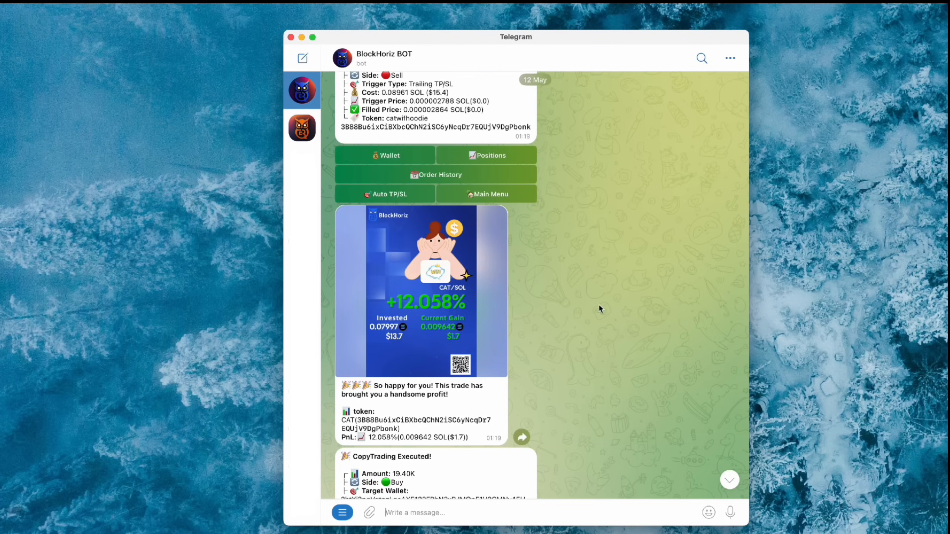
scroll(down, 3)
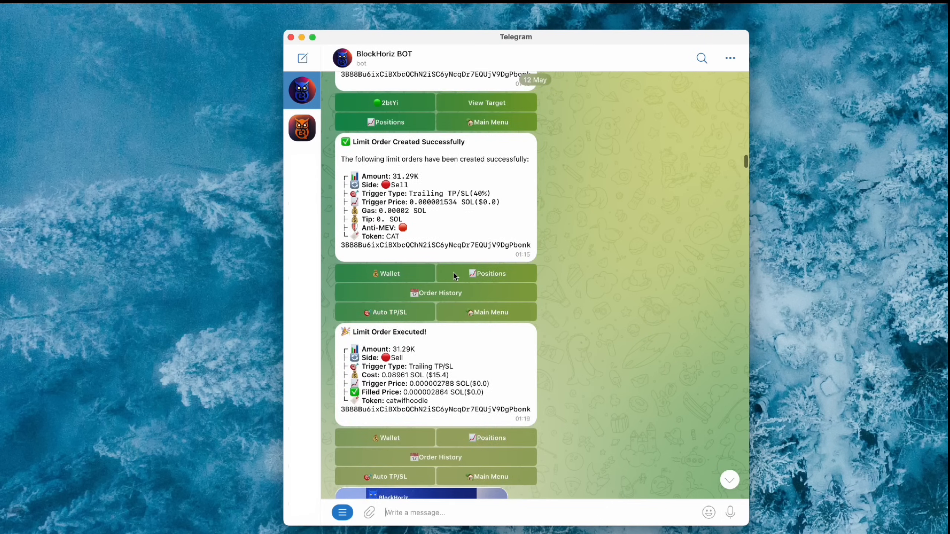
scroll(down, 3)
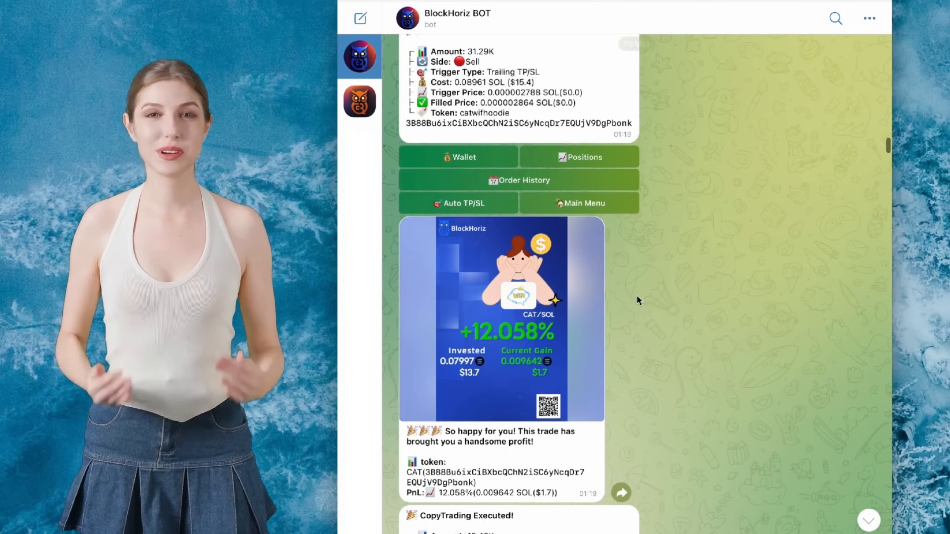
scroll(down, 3)
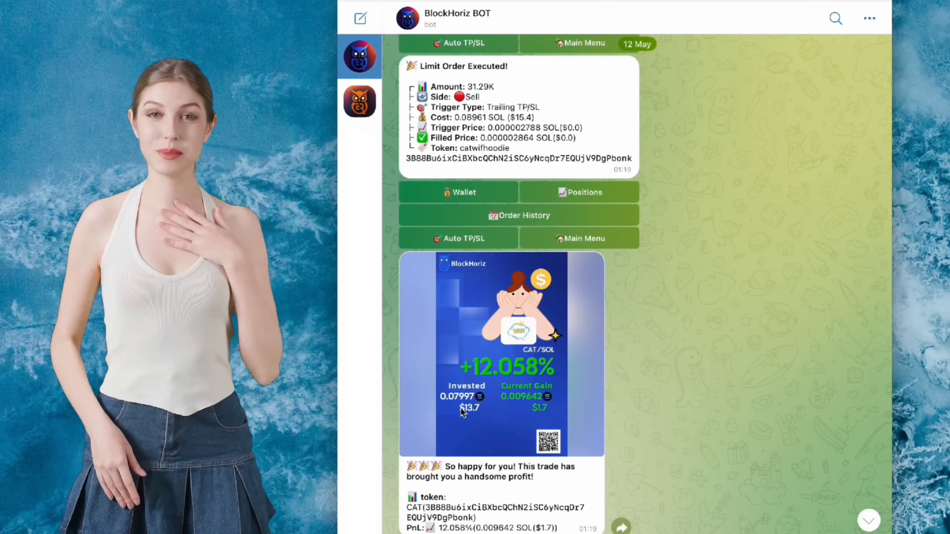